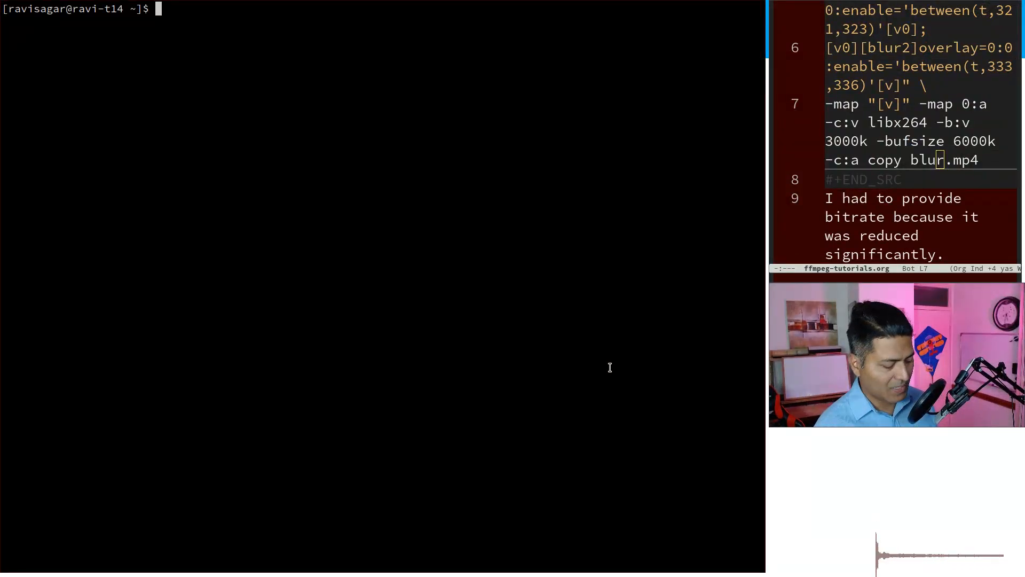
# - Play '7.2_searching-sharing-and-exporting-issues_sharing-and-exporting.mp4' in mpv from the Terminal
pyautogui.write('mpv')
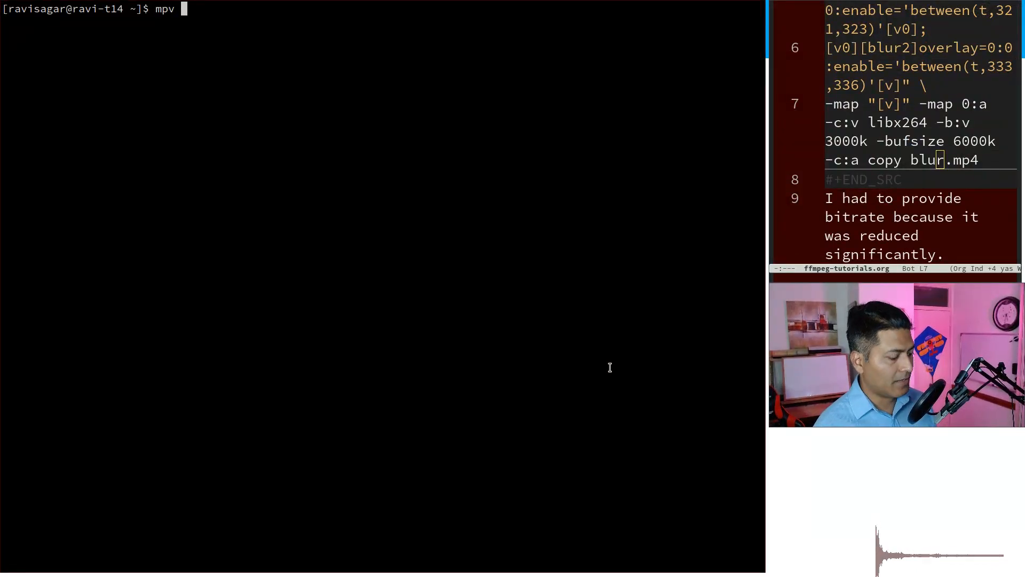
pyautogui.write('7.2_searching-sharing-and-exporting-issues_sharing-and-exporting.mp4')
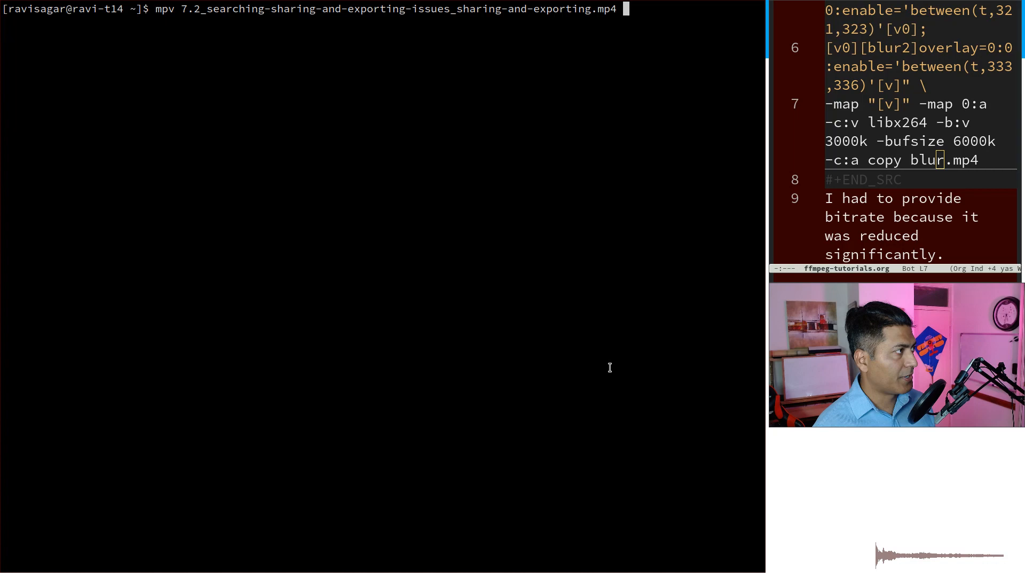
pyautogui.press('Return')
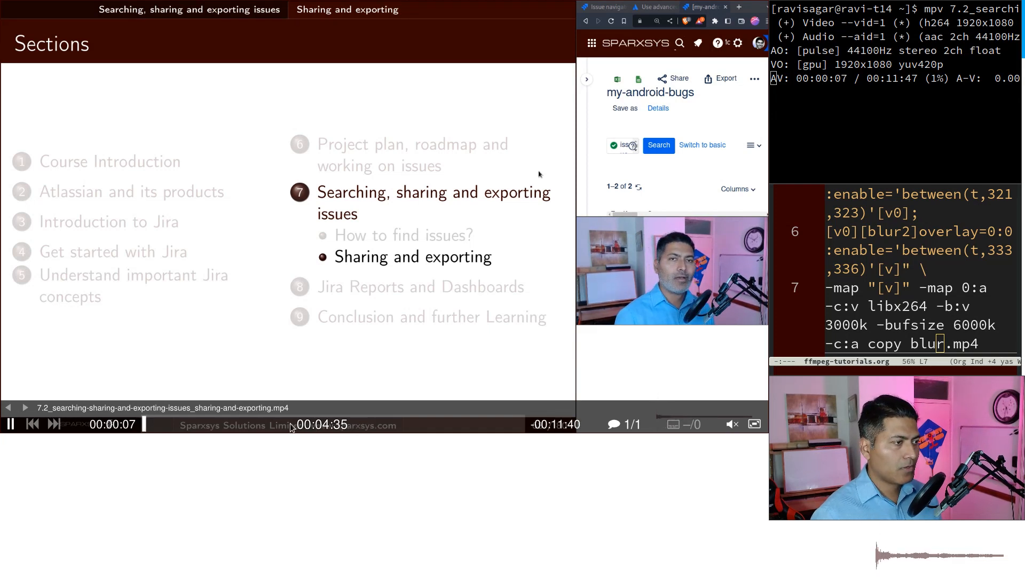
# - Seek the lesson video forward to around 5:33 using the mpv progress bar
pyautogui.click(519, 79)
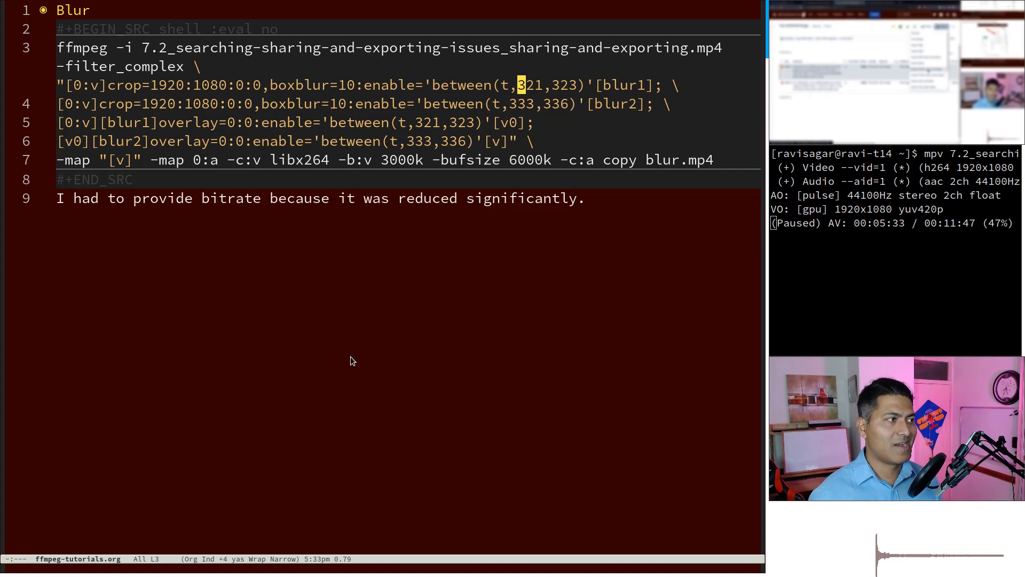
# - Move down in the boxblur command to the second blur range, 333–336 seconds
pyautogui.press('Down')
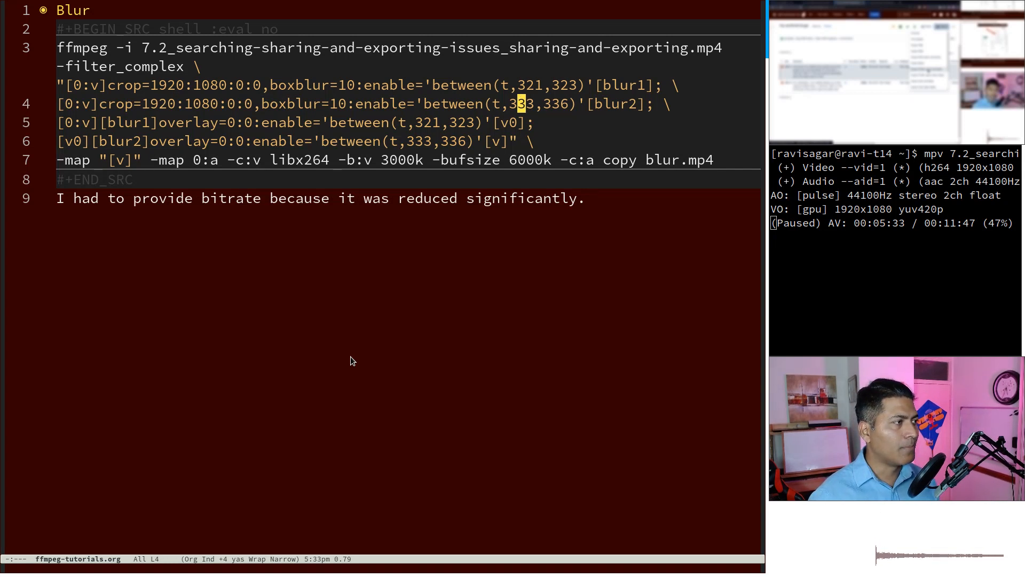